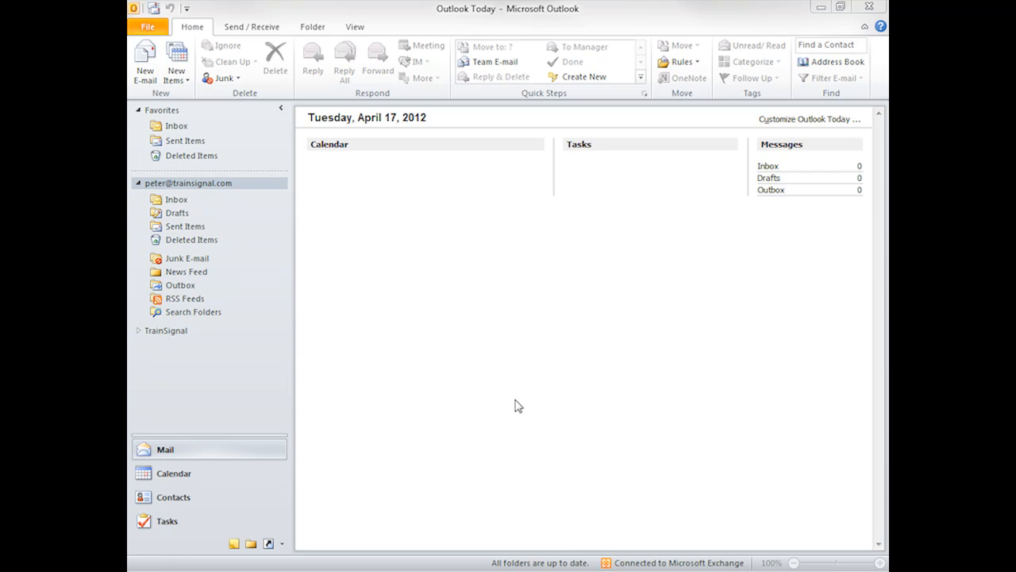
{"action": "mouse_move", "coordinate": [291, 296]}
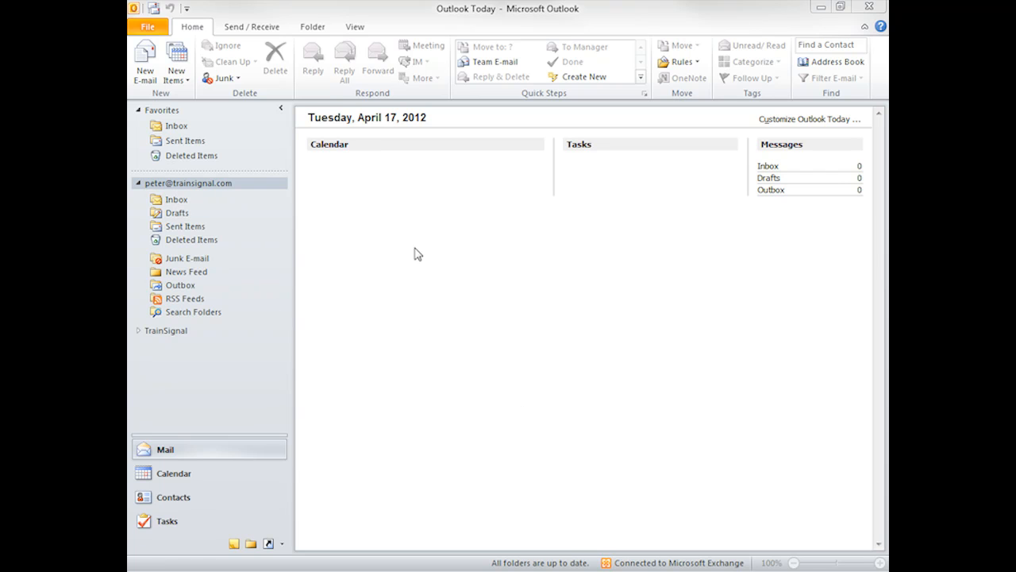
{"action": "mouse_move", "coordinate": [841, 209]}
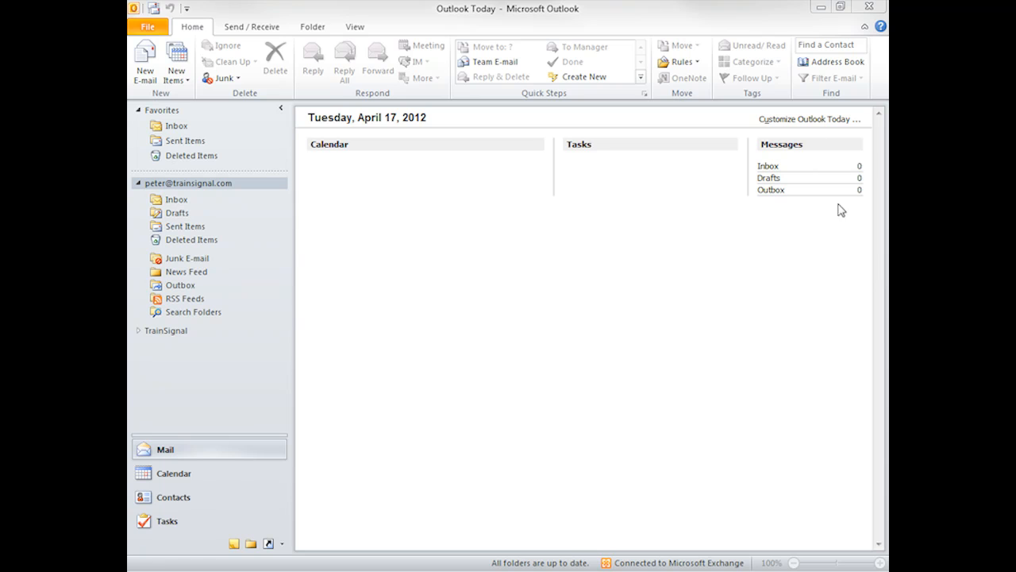
{"action": "mouse_move", "coordinate": [791, 123]}
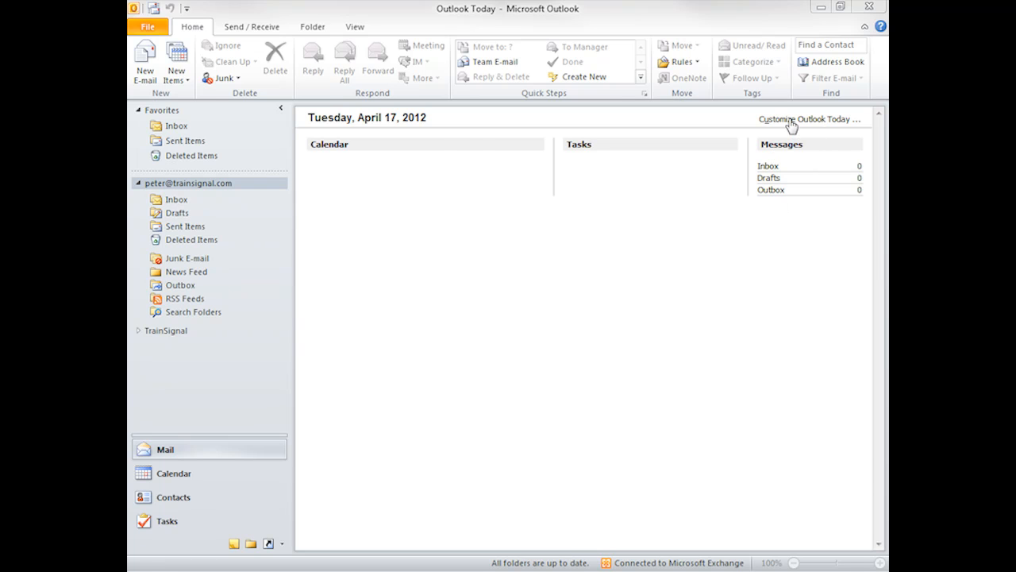
Open the mailbox's Home Page properties and select the current Outlook Today address.
{"action": "left_click", "coordinate": [808, 120]}
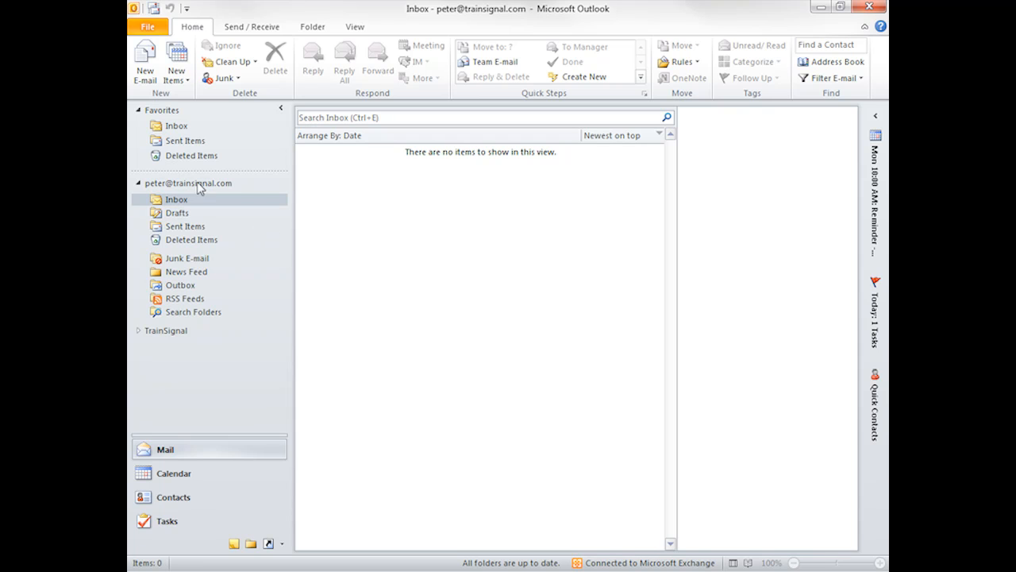
{"action": "left_click", "coordinate": [188, 183]}
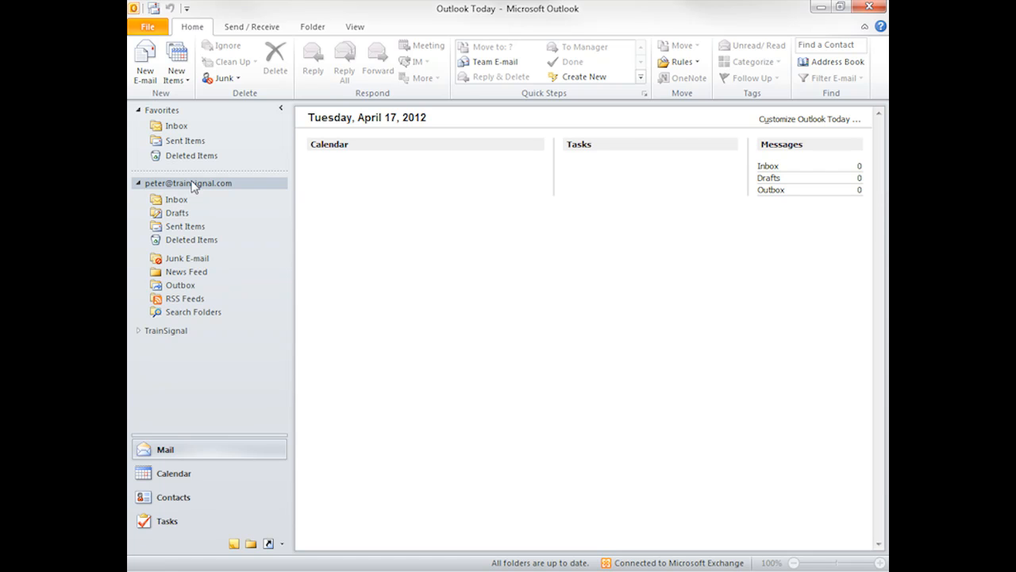
{"action": "right_click", "coordinate": [188, 183]}
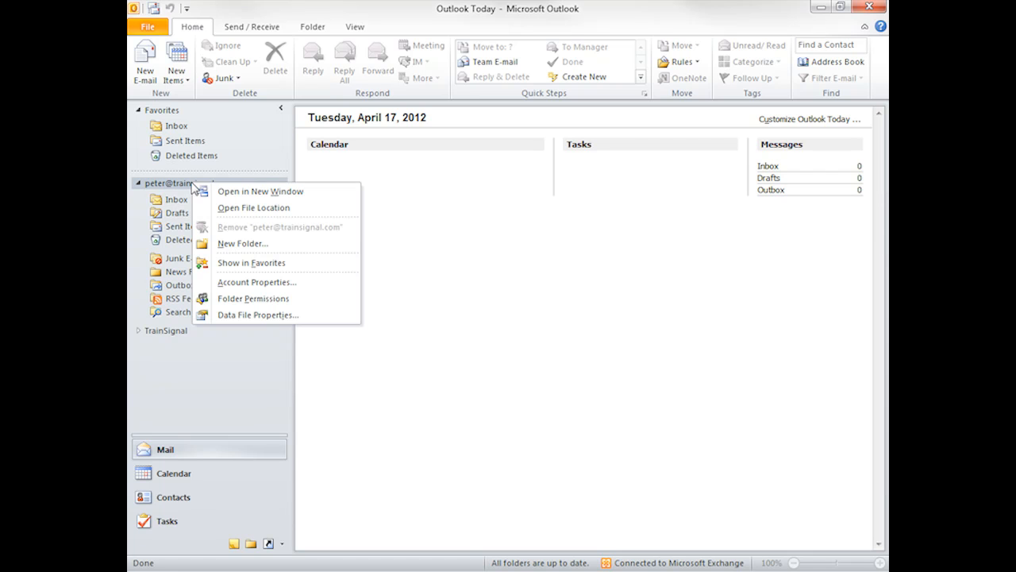
{"action": "mouse_move", "coordinate": [258, 315]}
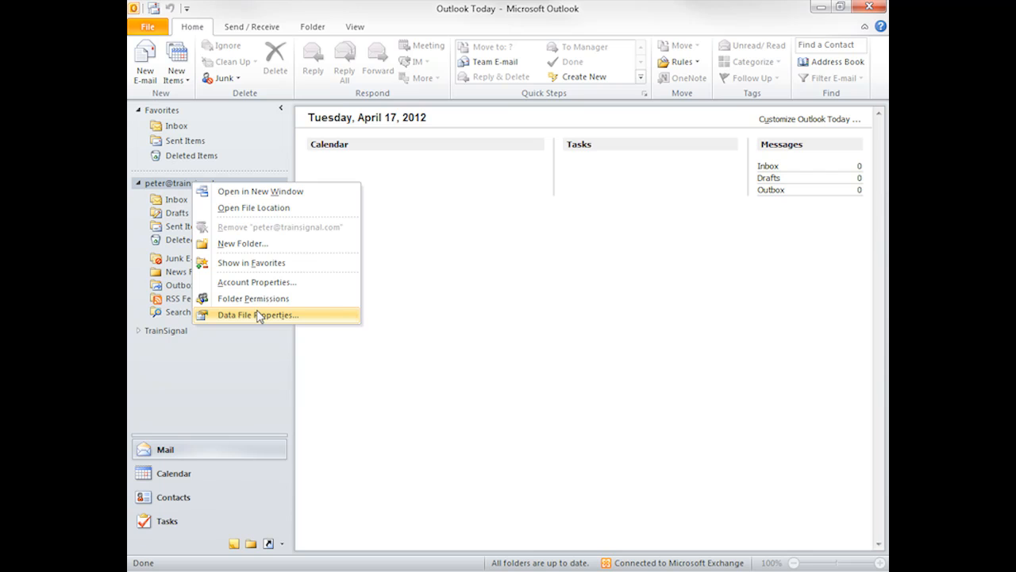
{"action": "left_click", "coordinate": [257, 315]}
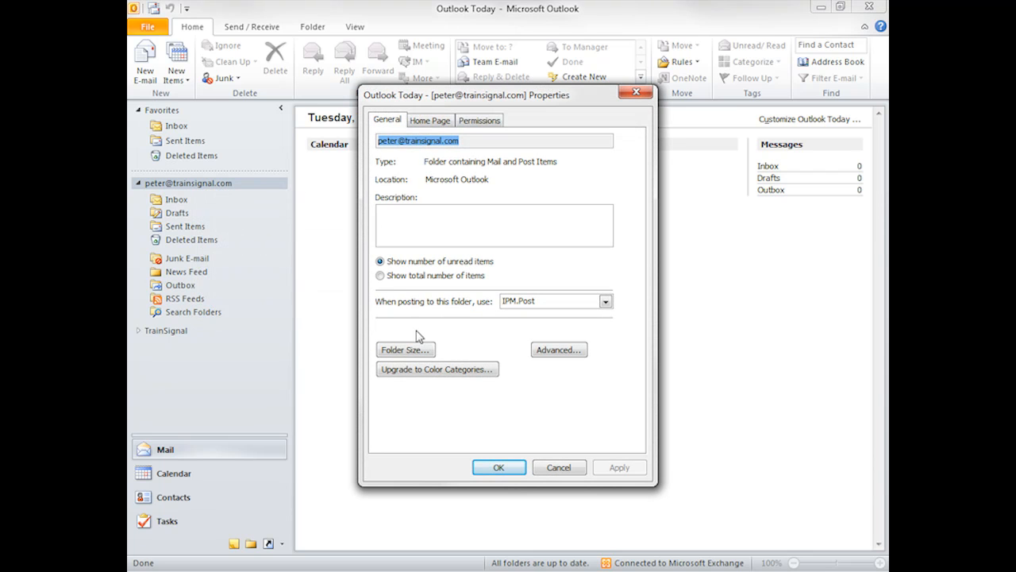
{"action": "mouse_move", "coordinate": [494, 341]}
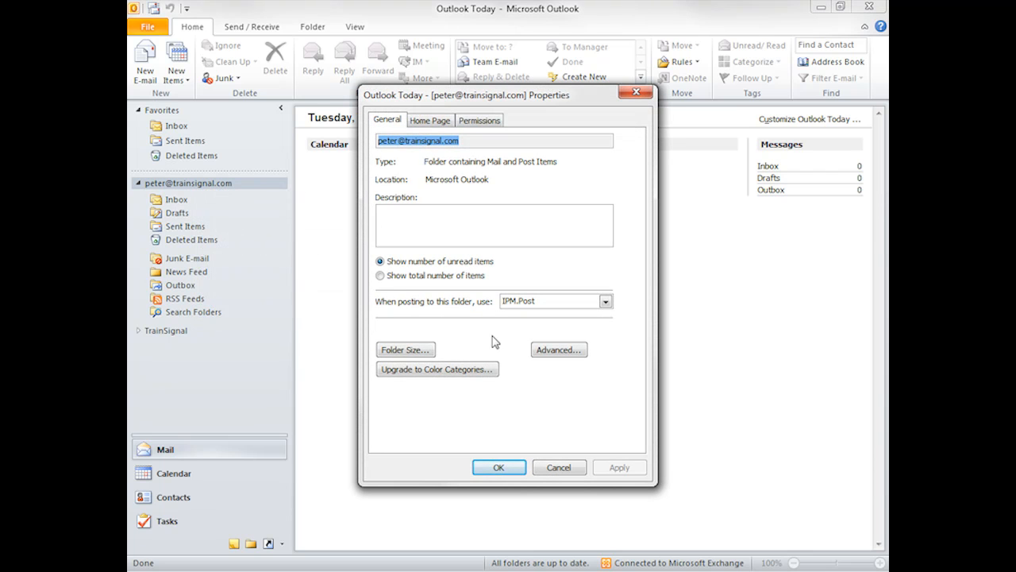
{"action": "left_click", "coordinate": [432, 120]}
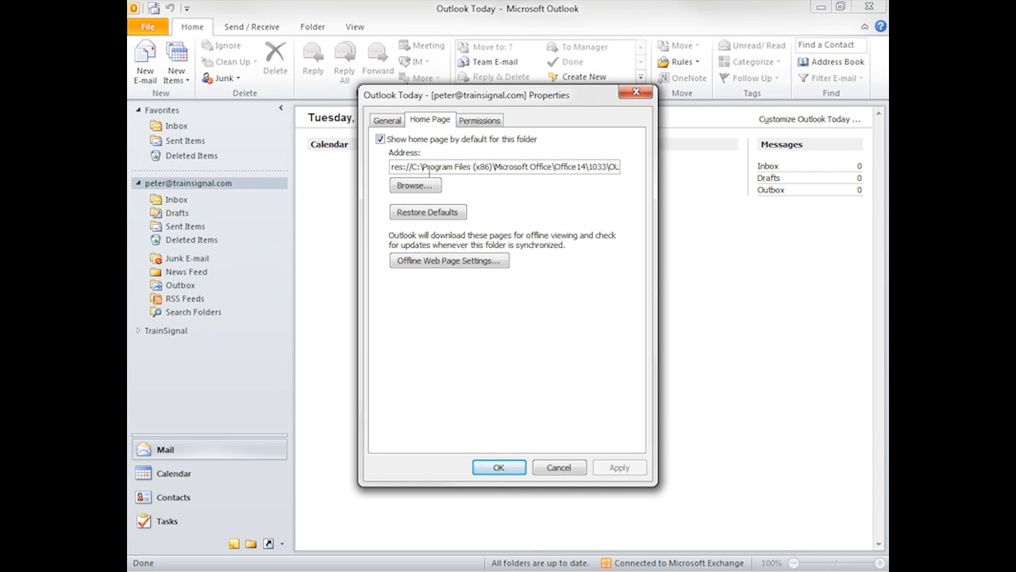
{"action": "mouse_move", "coordinate": [488, 206]}
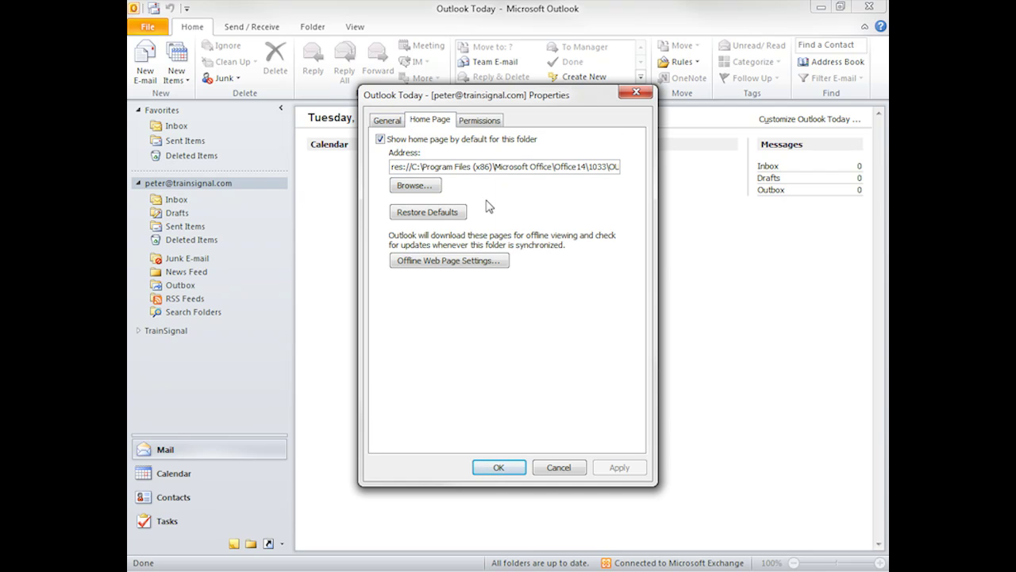
{"action": "triple_click", "coordinate": [504, 166]}
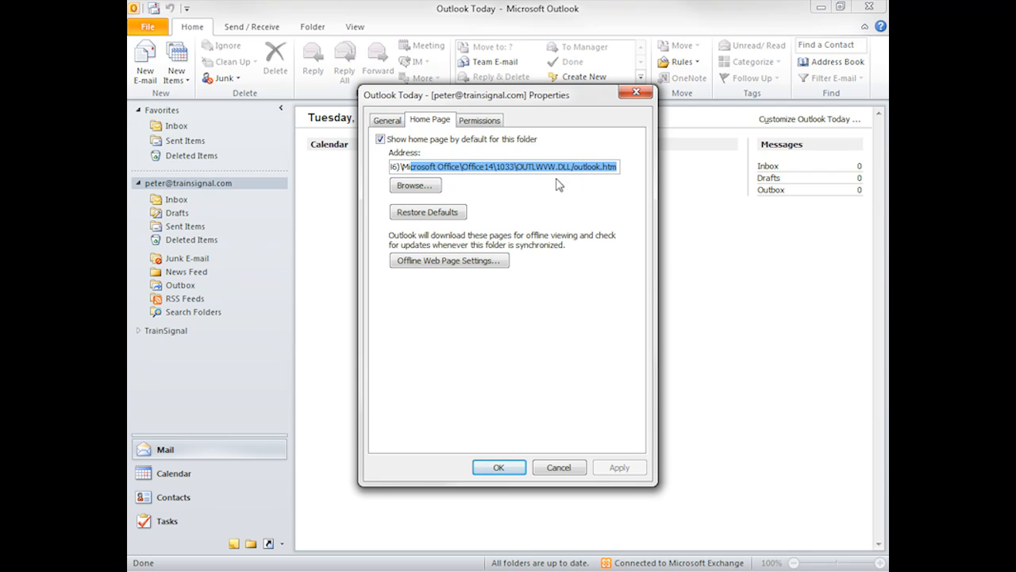
{"action": "mouse_move", "coordinate": [590, 186]}
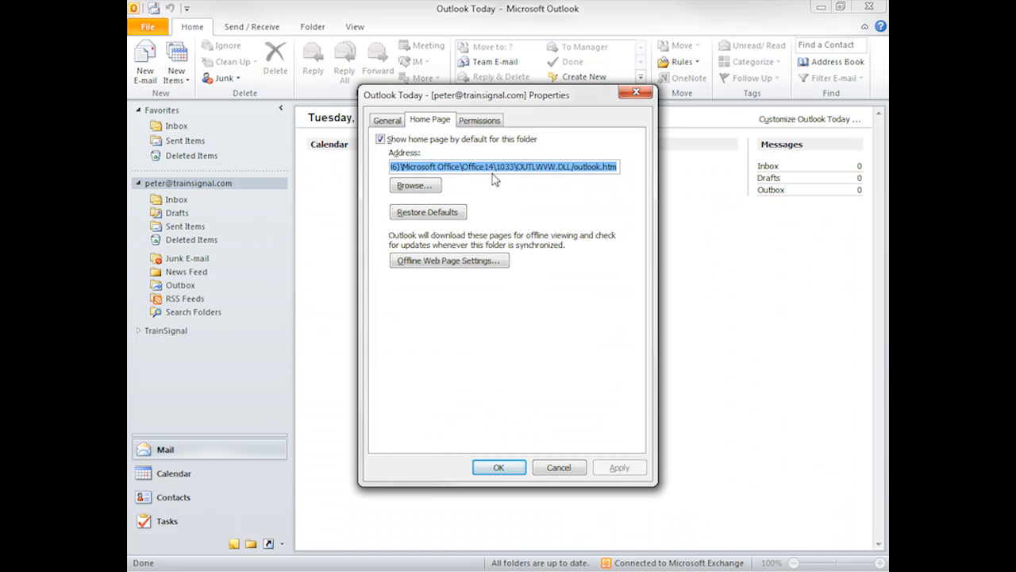
{"action": "type", "text": "http://www.trainsignal.com/blog/"}
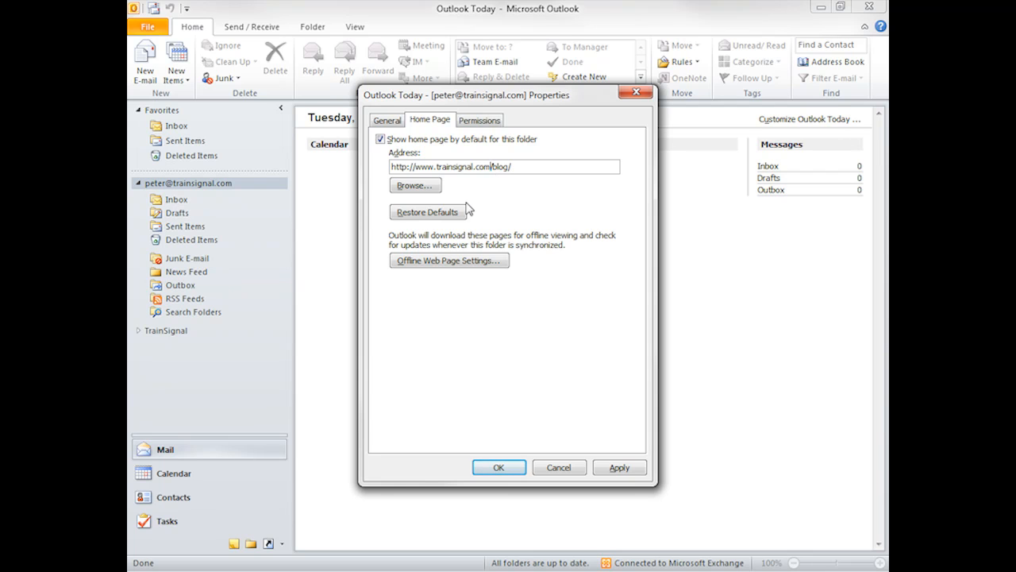
{"action": "mouse_move", "coordinate": [509, 183]}
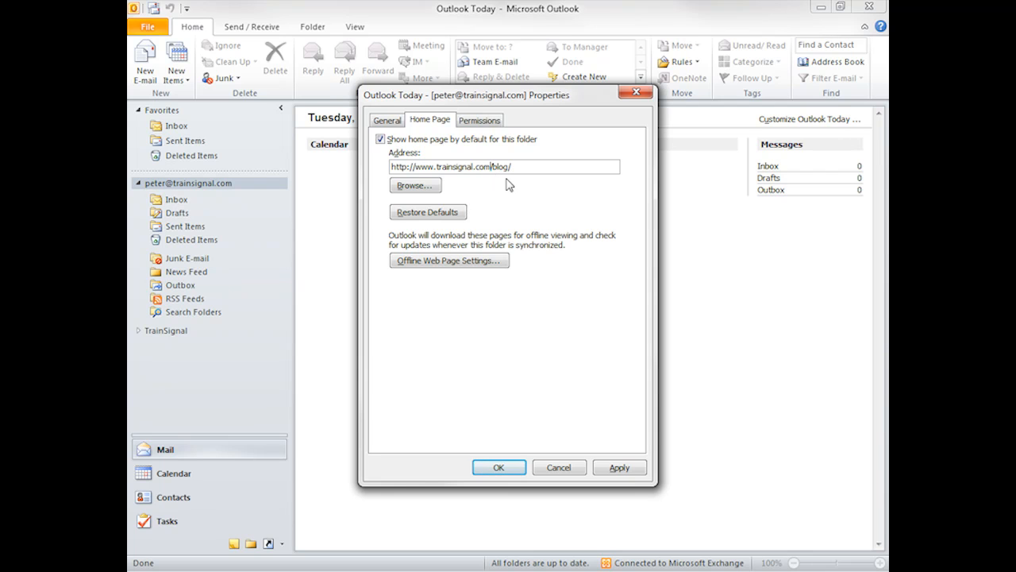
{"action": "left_click", "coordinate": [620, 467]}
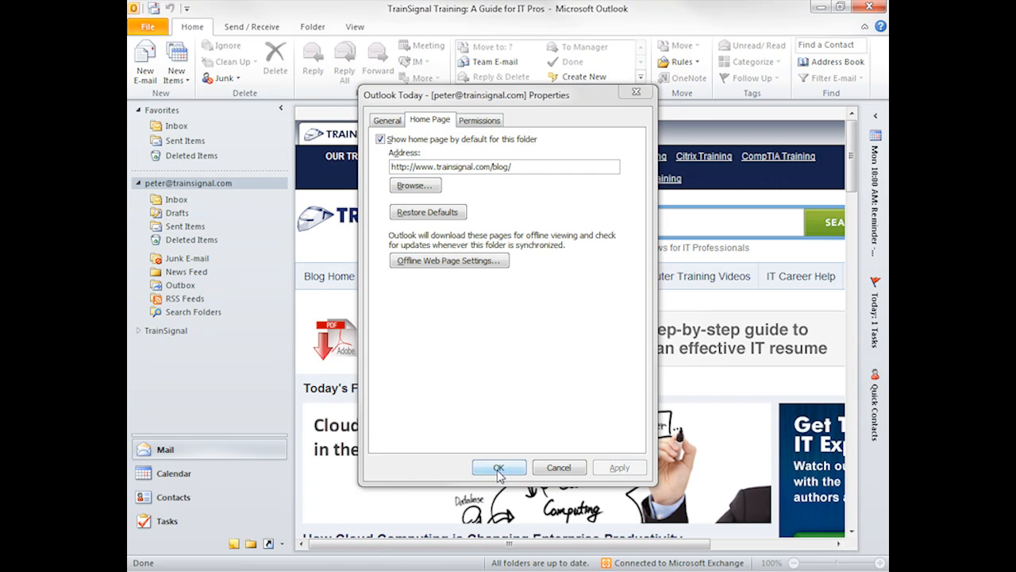
Close the properties dialog and follow the TRAINSIGNAL link to the main training site.
{"action": "left_click", "coordinate": [499, 467]}
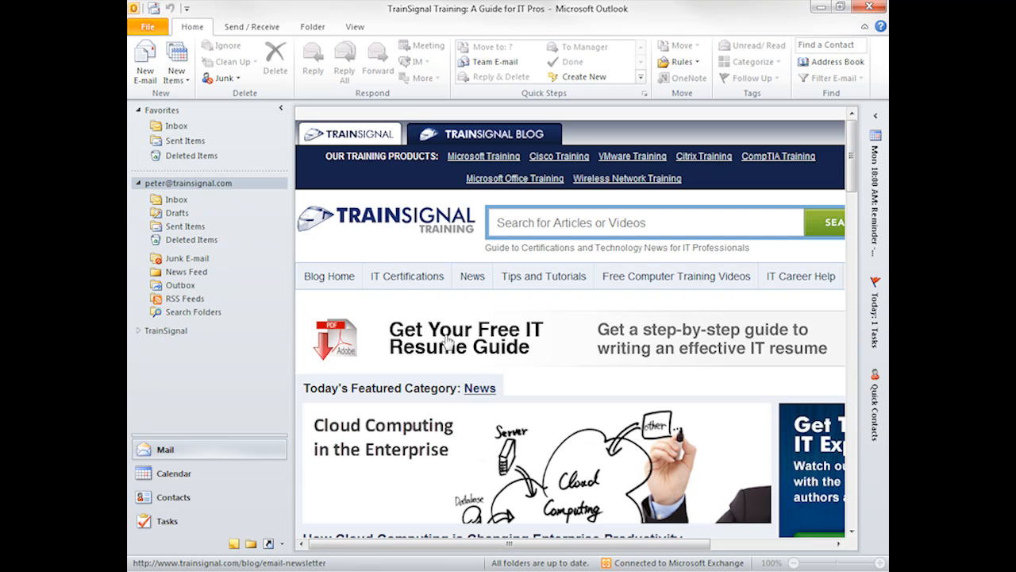
{"action": "mouse_move", "coordinate": [571, 333]}
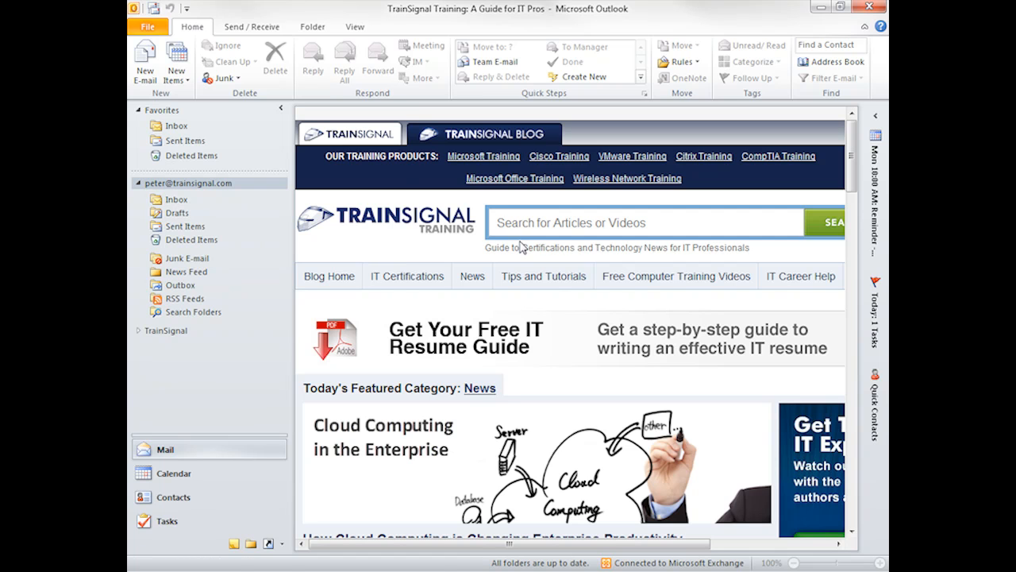
{"action": "left_click", "coordinate": [472, 276]}
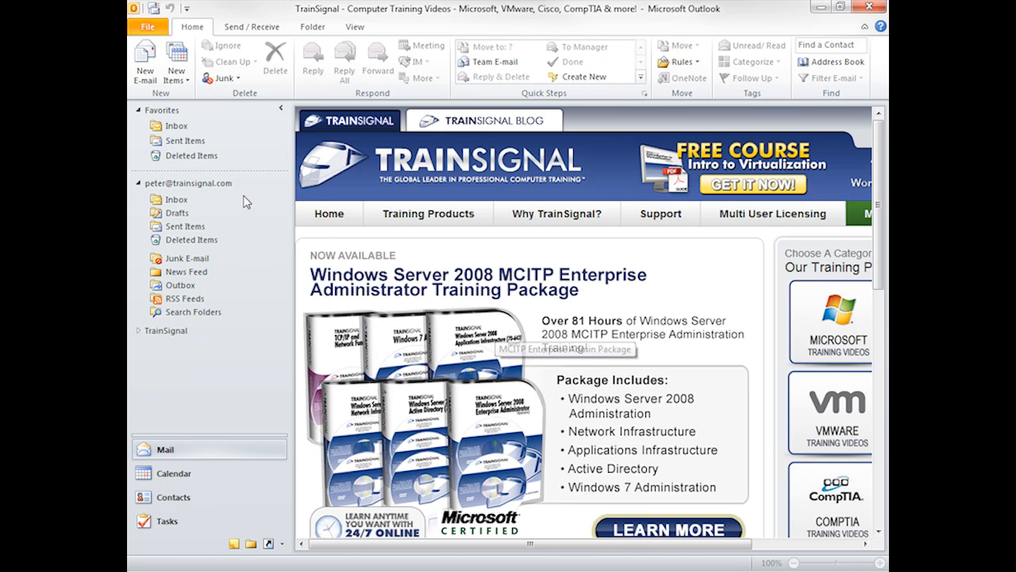
Create a new folder named 'MEC' under the mailbox and open it.
{"action": "right_click", "coordinate": [188, 183]}
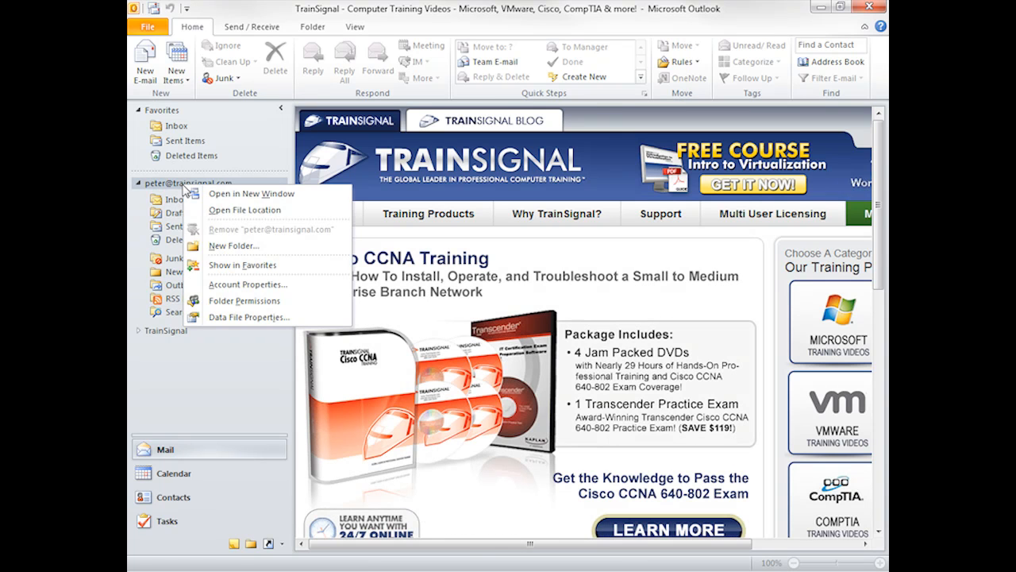
{"action": "left_click", "coordinate": [233, 245]}
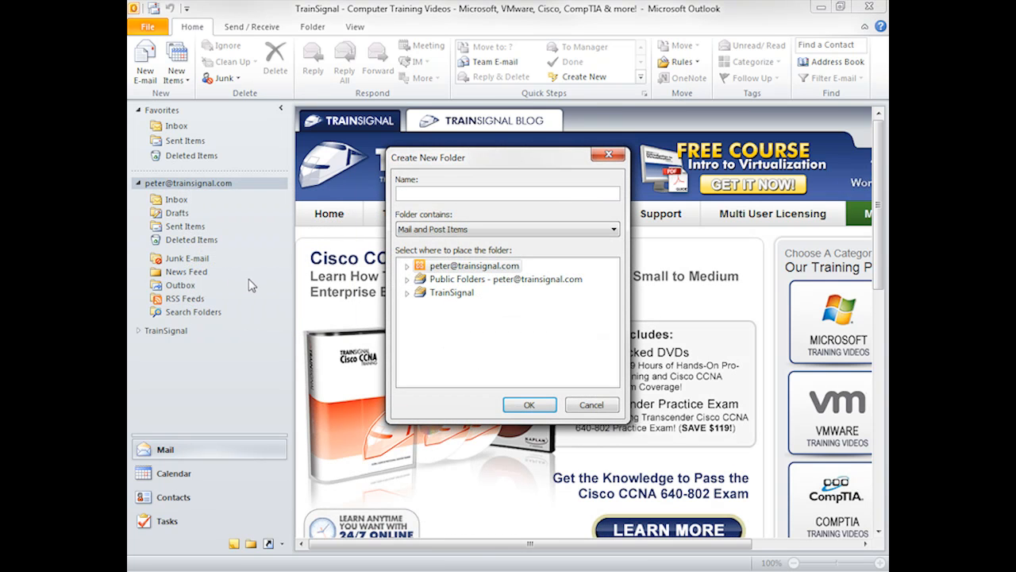
{"action": "type", "text": "MEC"}
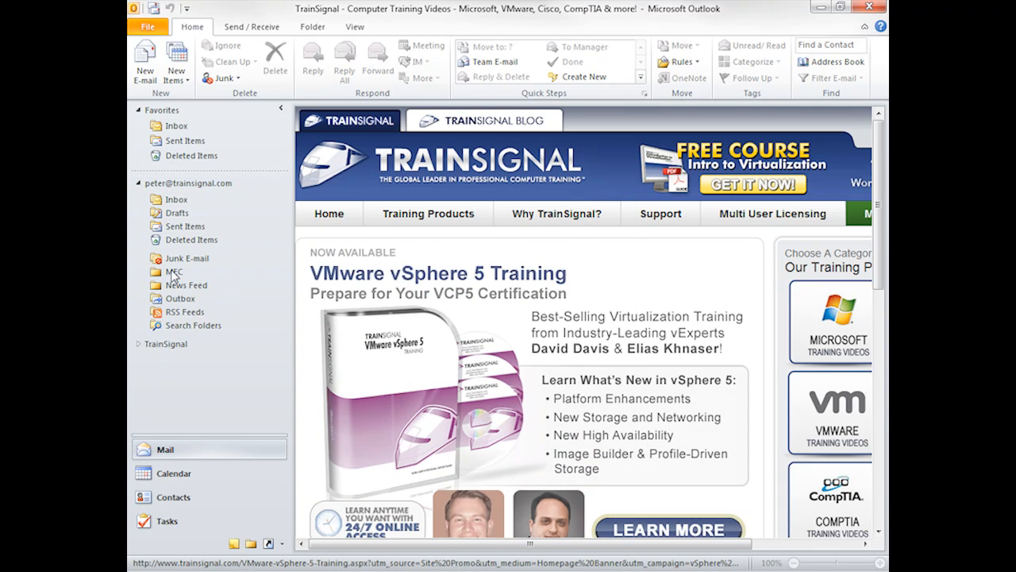
{"action": "left_click", "coordinate": [172, 272]}
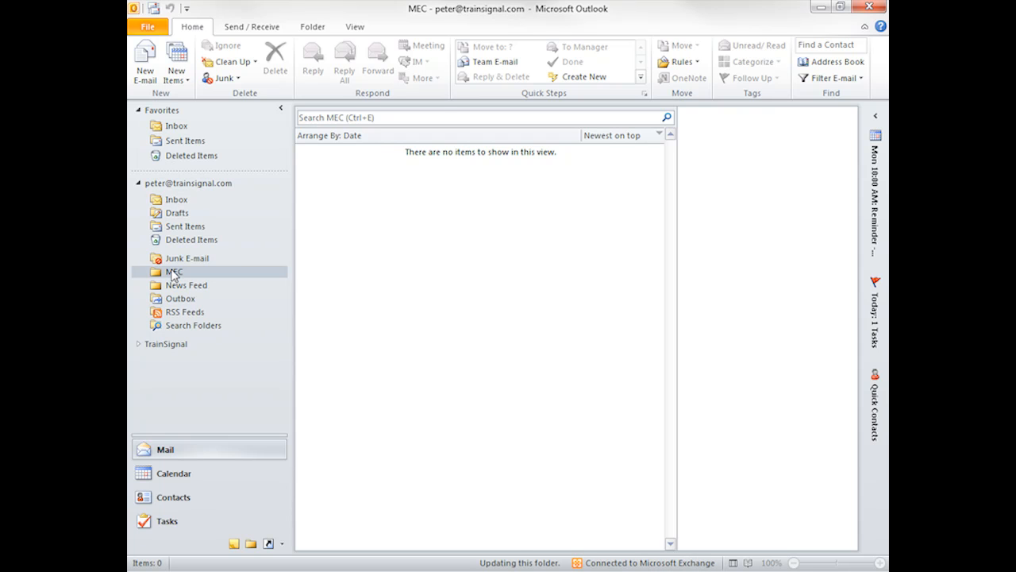
Open the MEC folder's Home Page properties and copy the MEC 2012 URL from Internet Explorer.
{"action": "right_click", "coordinate": [172, 271]}
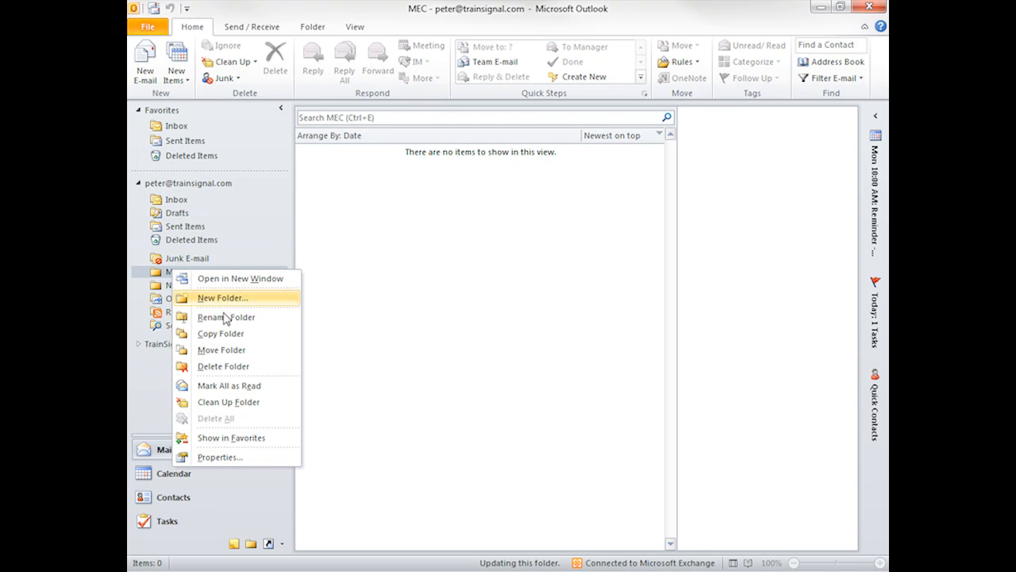
{"action": "left_click", "coordinate": [224, 457]}
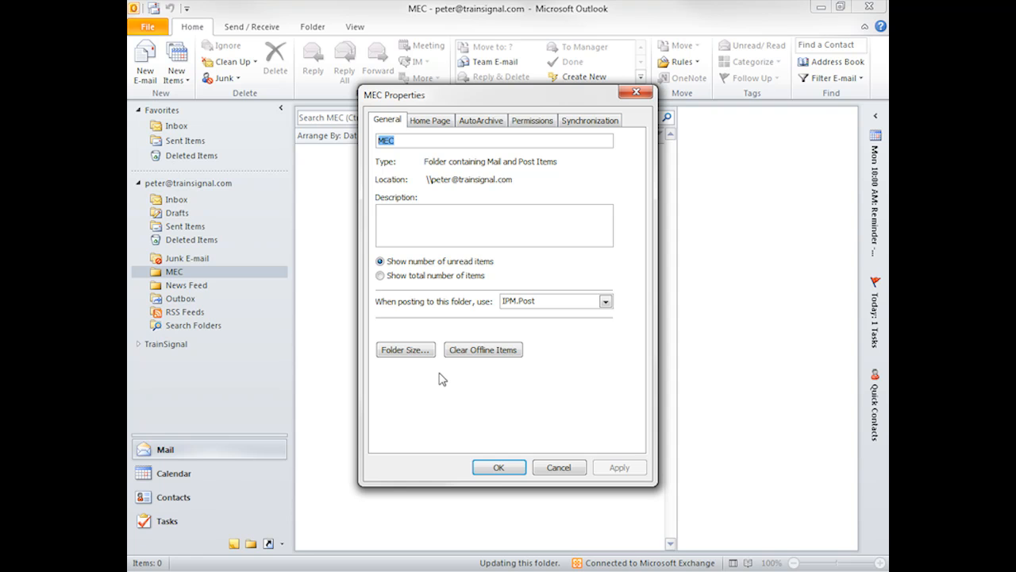
{"action": "left_click", "coordinate": [430, 120]}
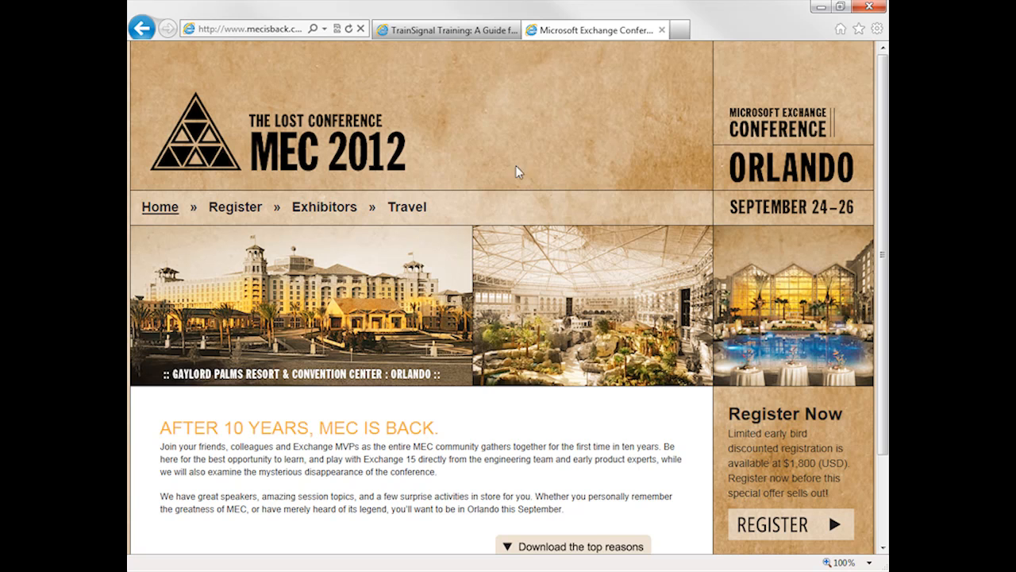
{"action": "right_click", "coordinate": [238, 26]}
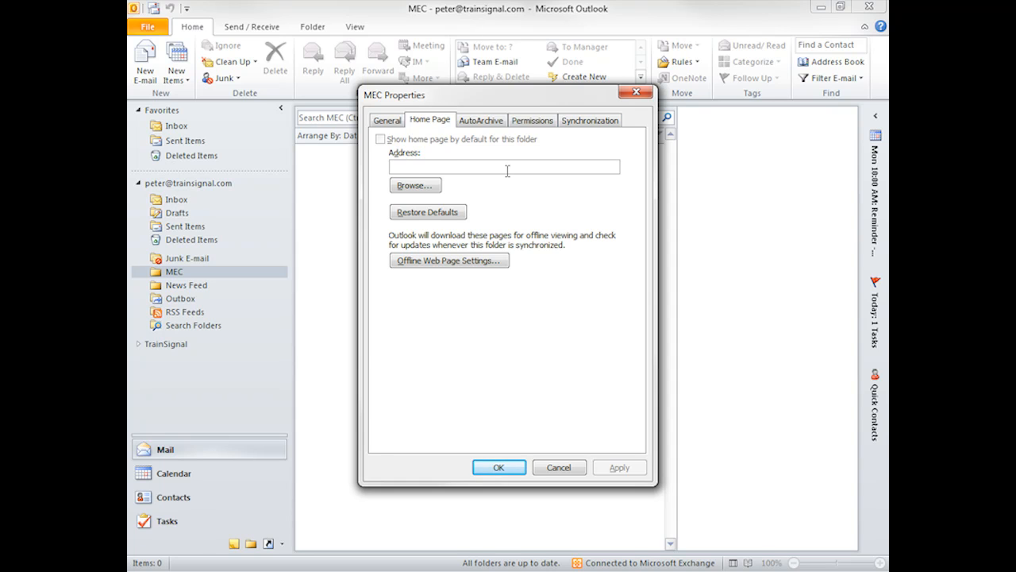
{"action": "type", "text": "http://www.mecisback.com/"}
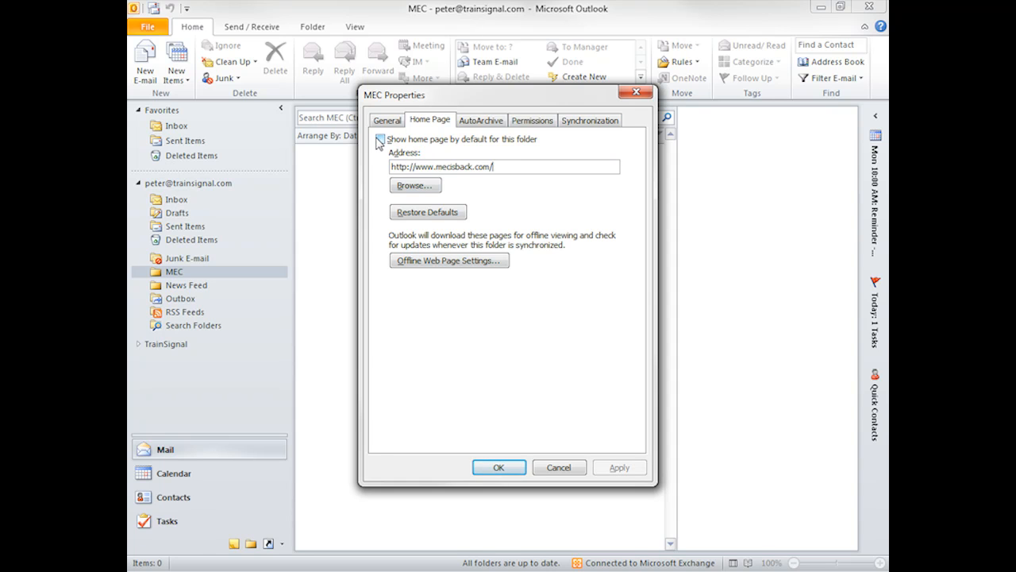
{"action": "left_click", "coordinate": [378, 139]}
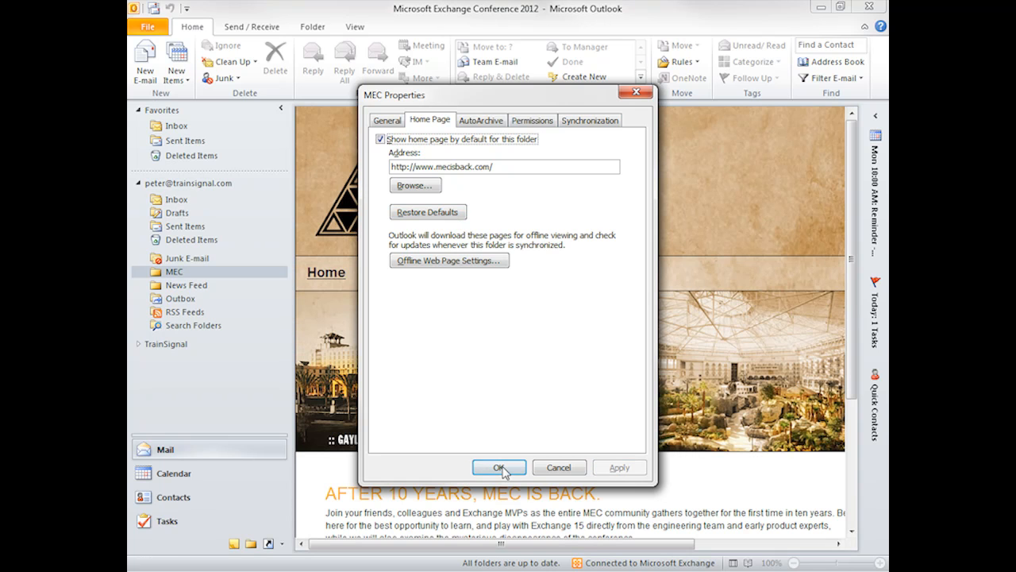
{"action": "left_click", "coordinate": [498, 467]}
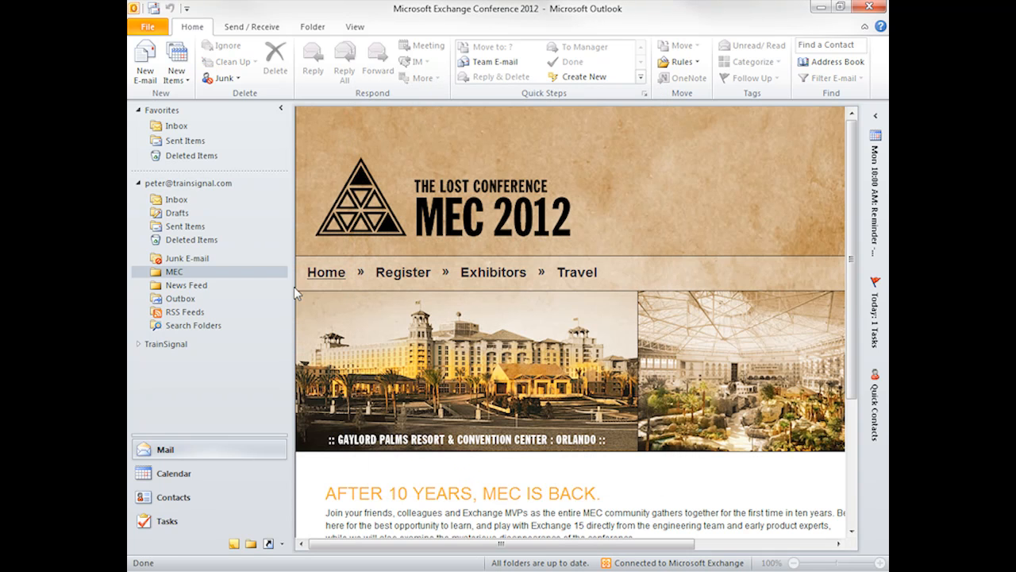
{"action": "left_click", "coordinate": [176, 199]}
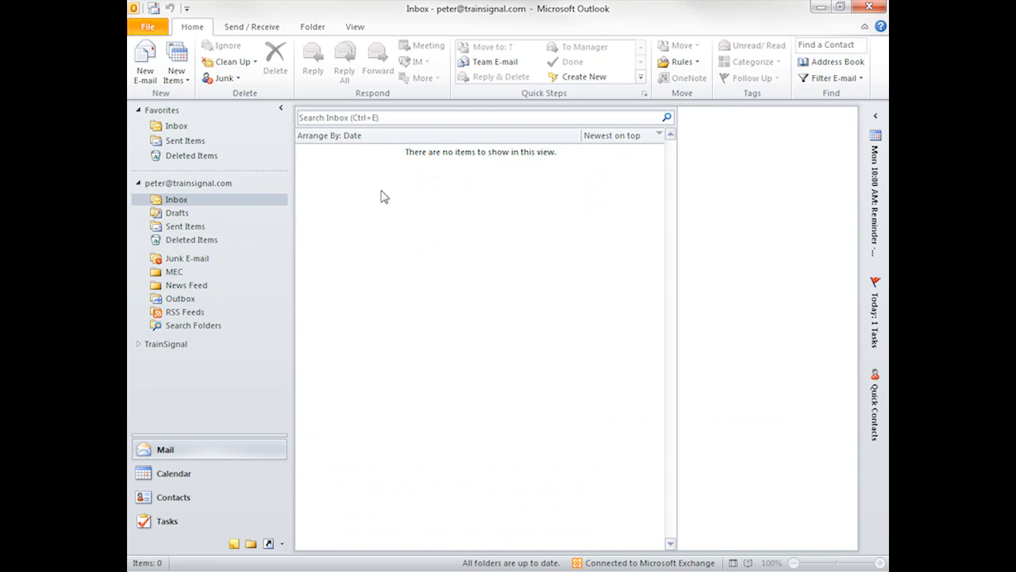
{"action": "mouse_move", "coordinate": [402, 292]}
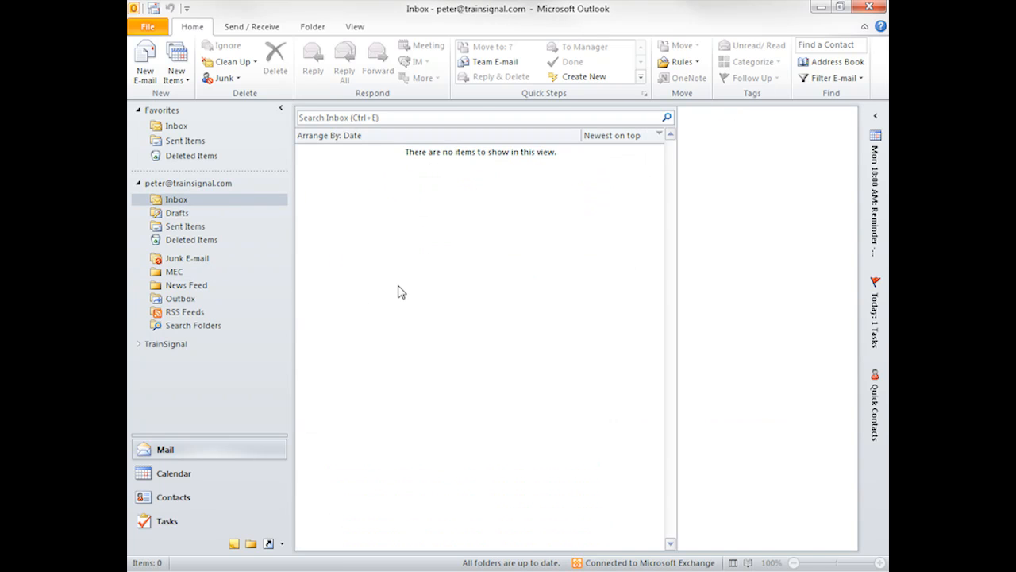
{"action": "left_click", "coordinate": [174, 271]}
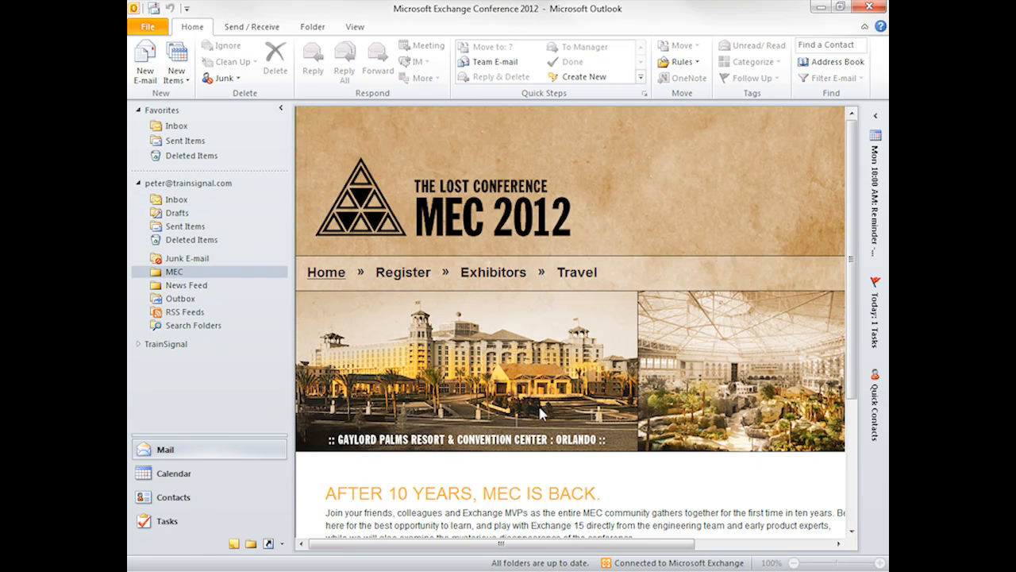
{"action": "mouse_move", "coordinate": [455, 384]}
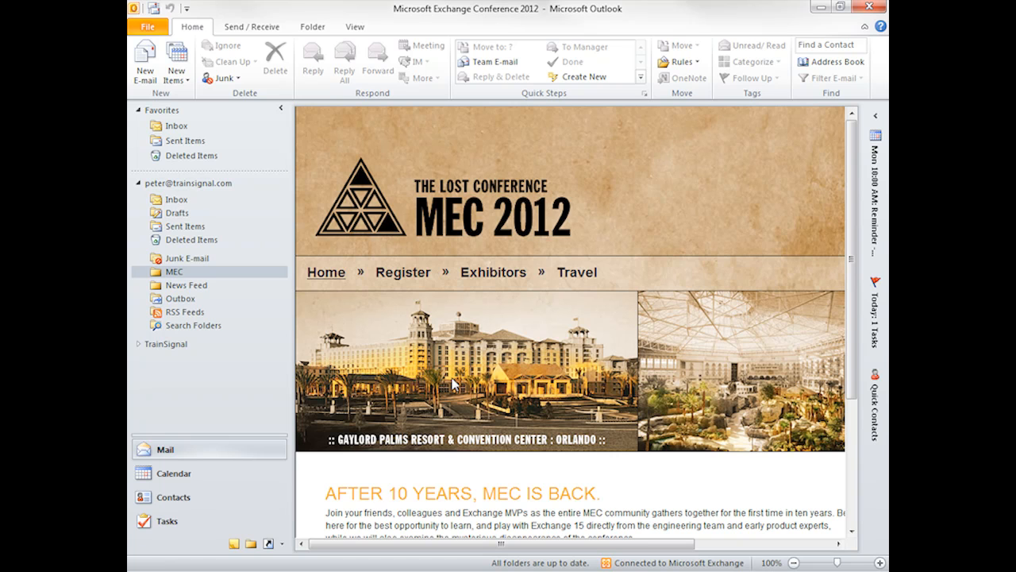